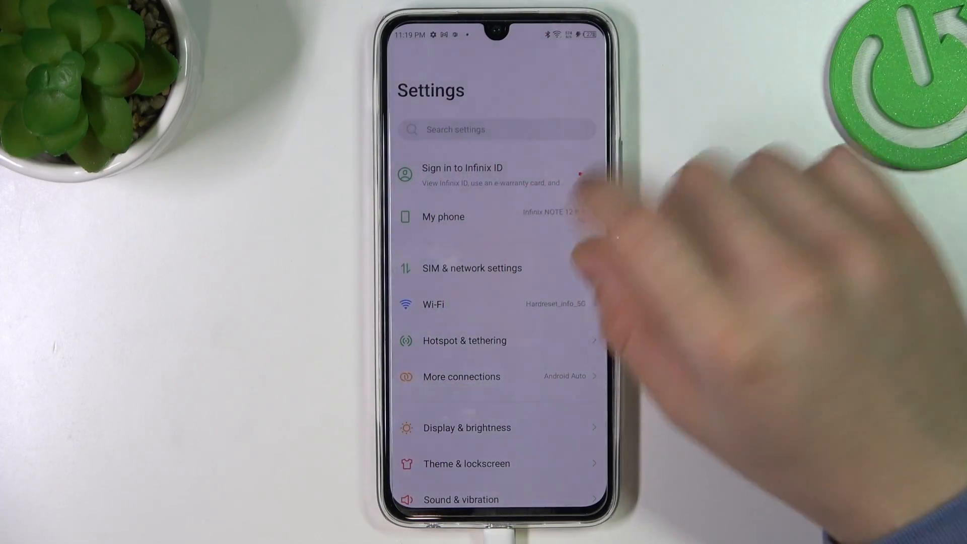
Go through More connections to the Bluetooth settings page
left_click(462, 376)
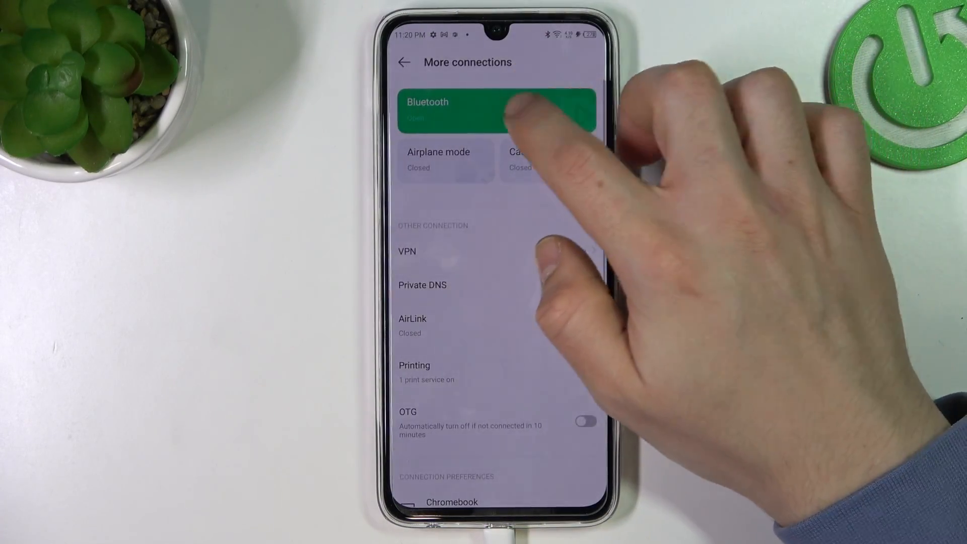
left_click(496, 108)
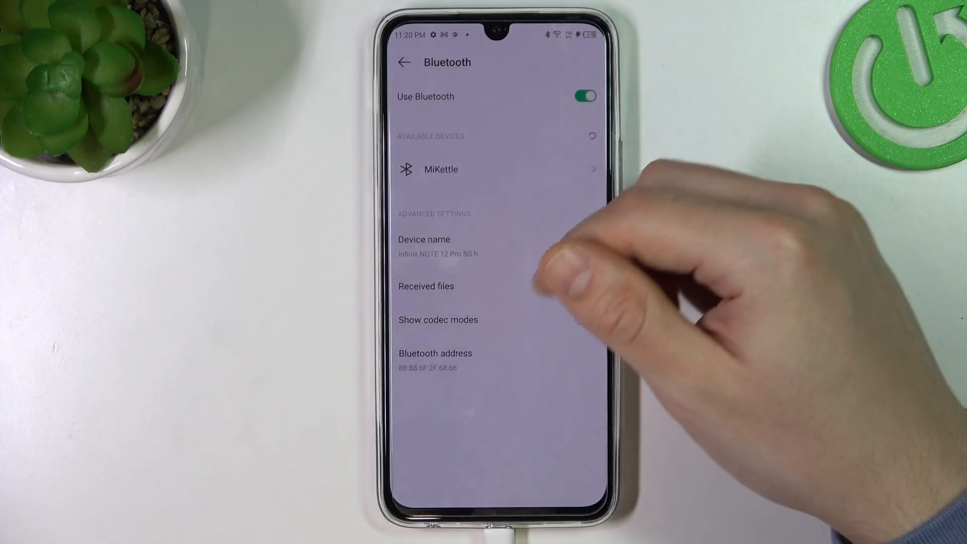
Rename the phone's Bluetooth device to 'Infinix NOTE 12 Pro 5G'
left_click(424, 240)
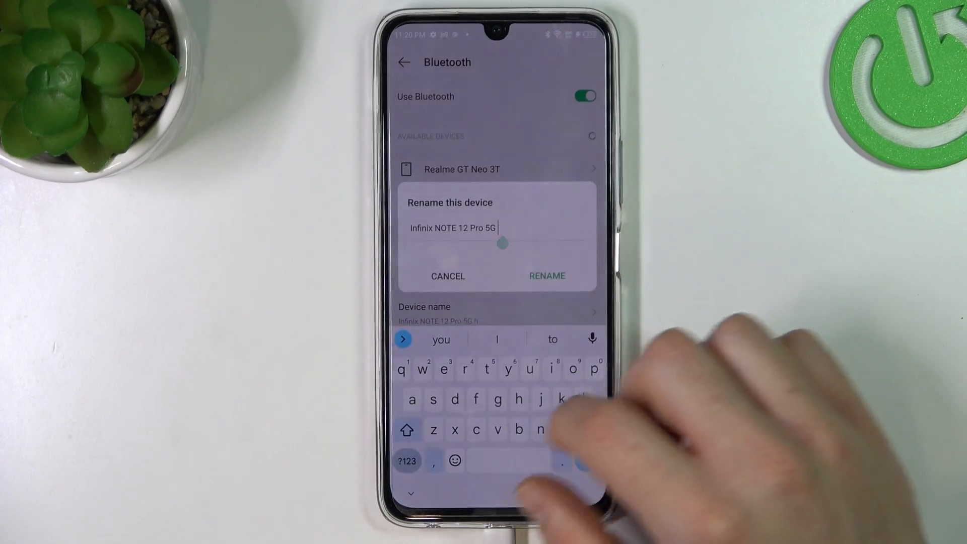
left_click(447, 276)
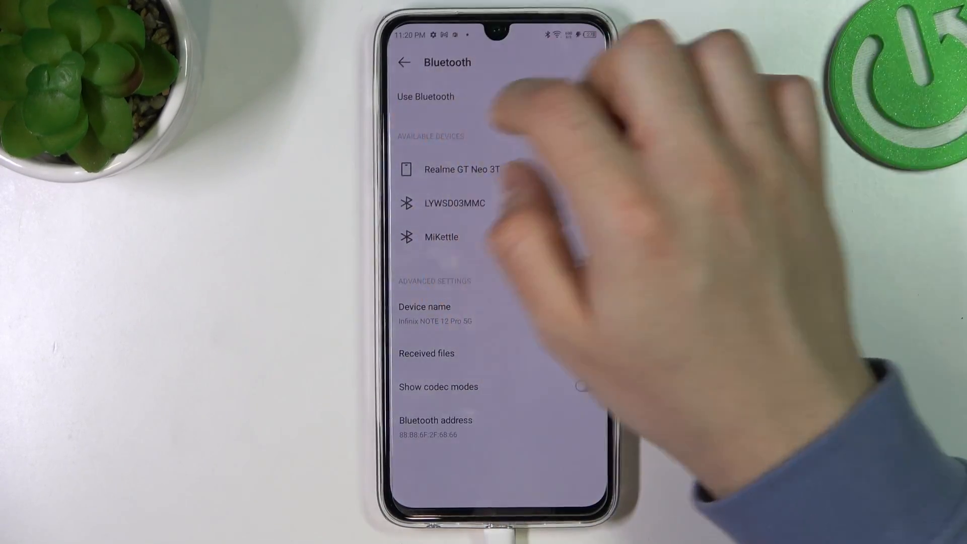
left_click(587, 96)
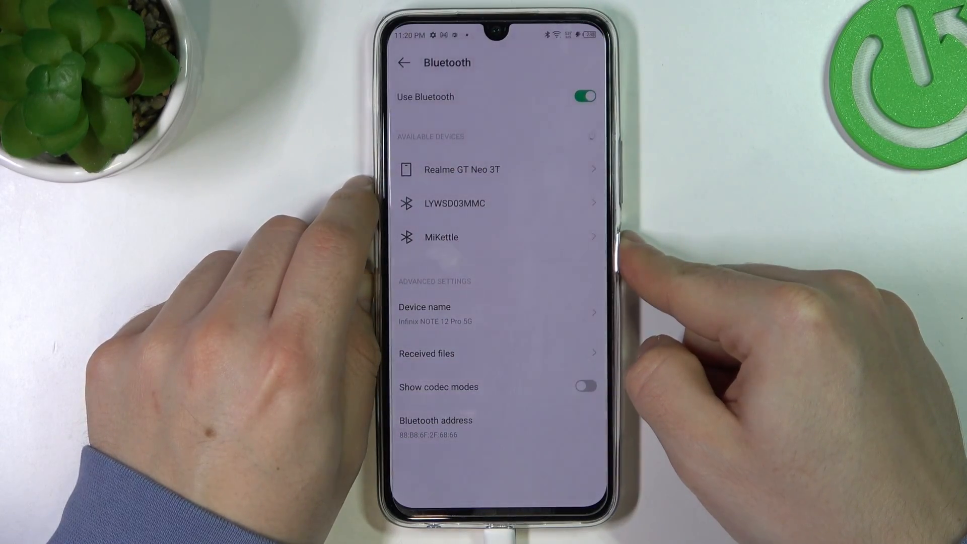
Restart the phone from the power button menu
key("POWER")
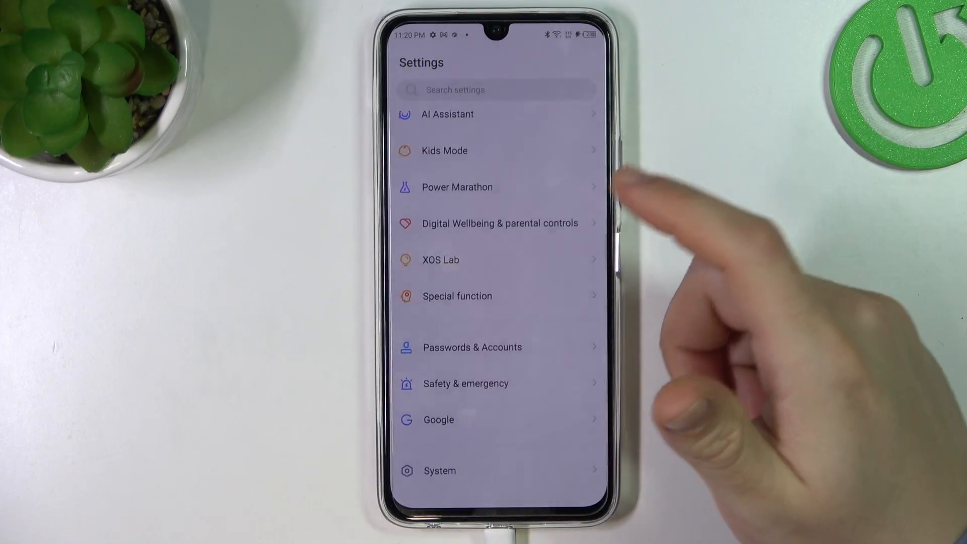
Open System > Reset phone and choose to reset Wi-Fi, mobile and Bluetooth settings
left_click(439, 470)
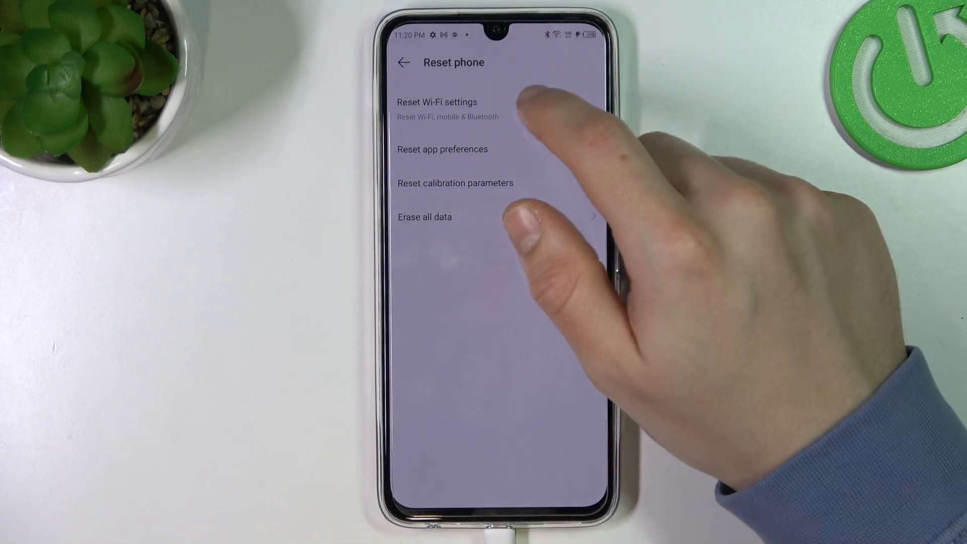
left_click(437, 102)
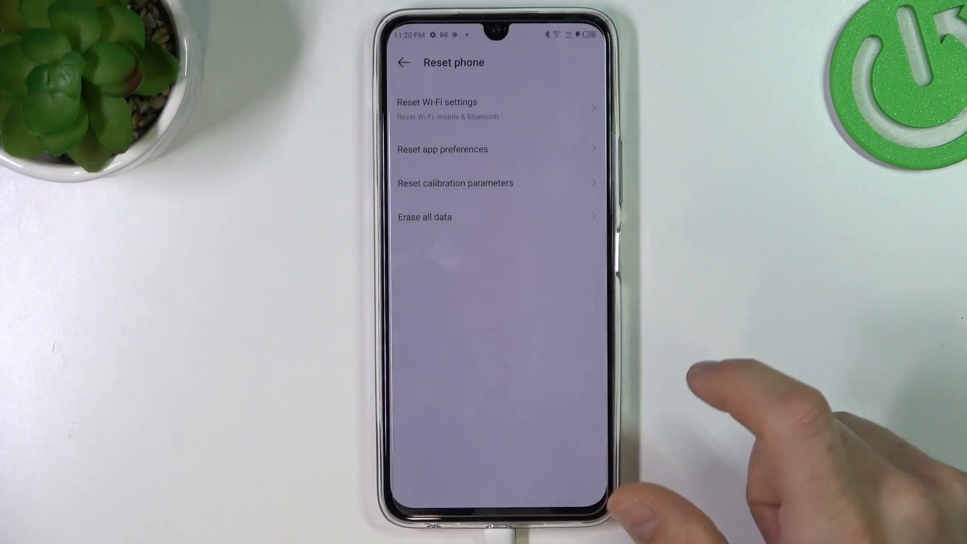
left_click(436, 102)
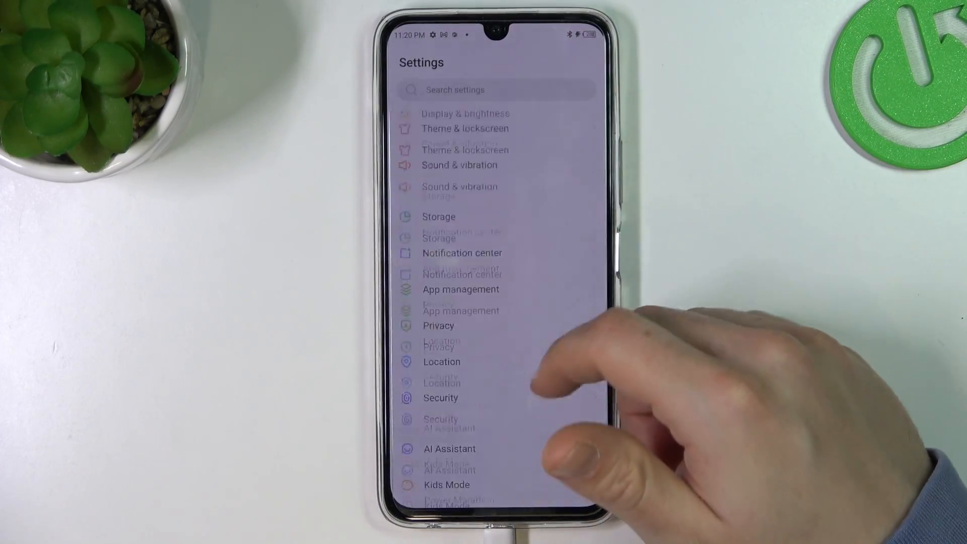
Scroll down through the main Settings list
scroll("down", 3)
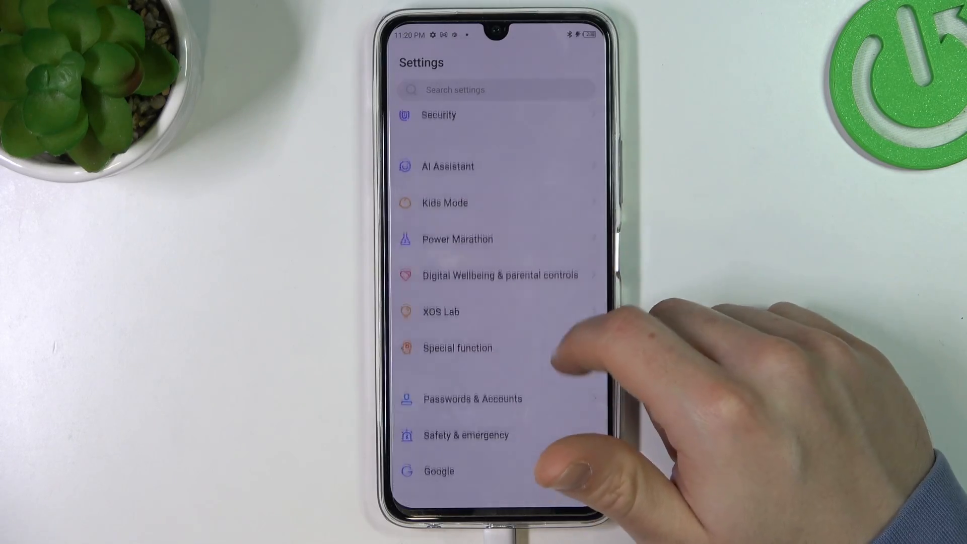
scroll("down", 3)
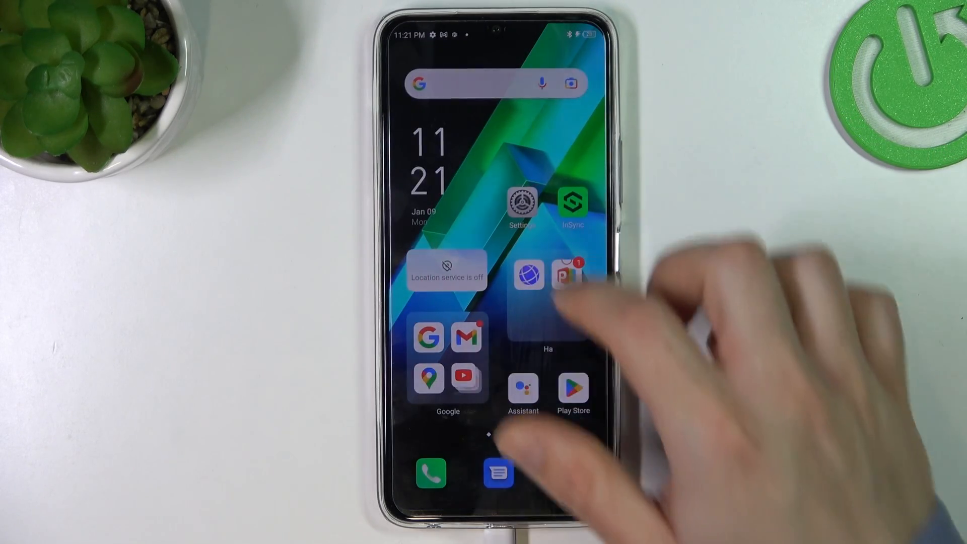
Launch Settings from its home screen icon
left_click(522, 202)
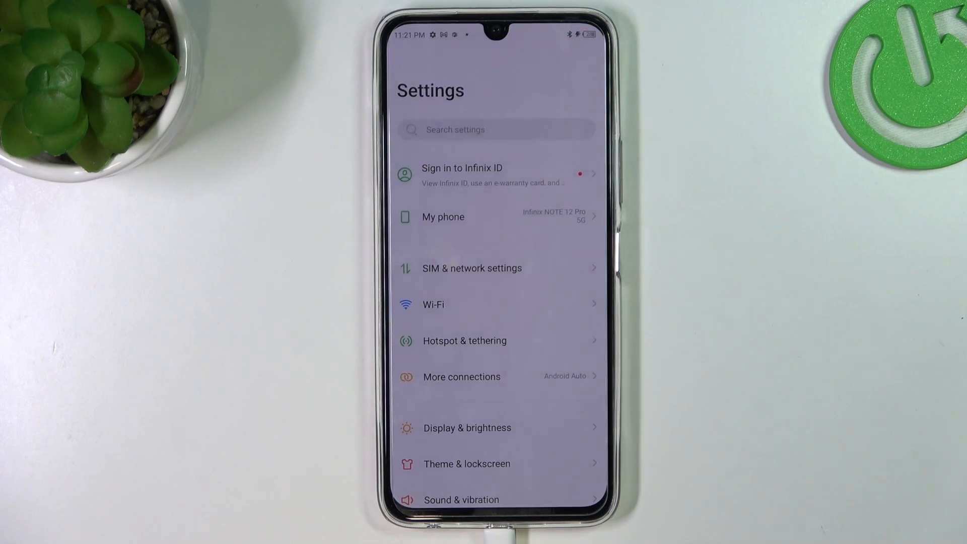